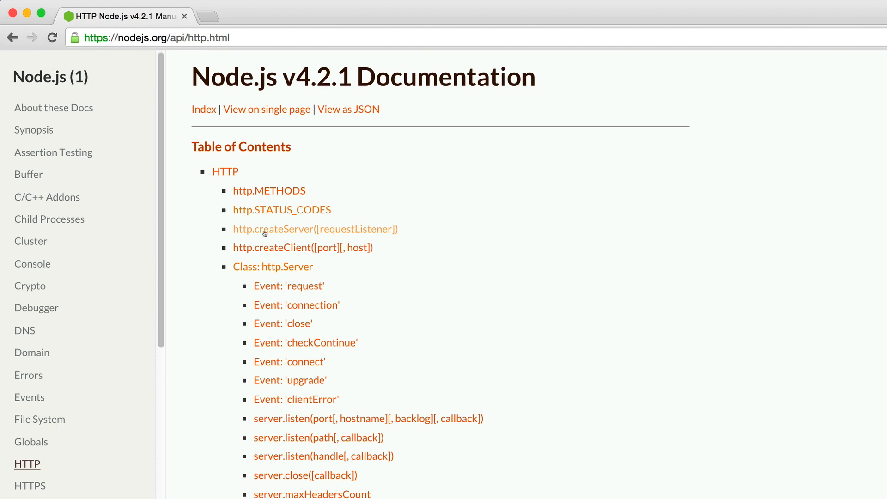
pyautogui.moveTo(270, 259)
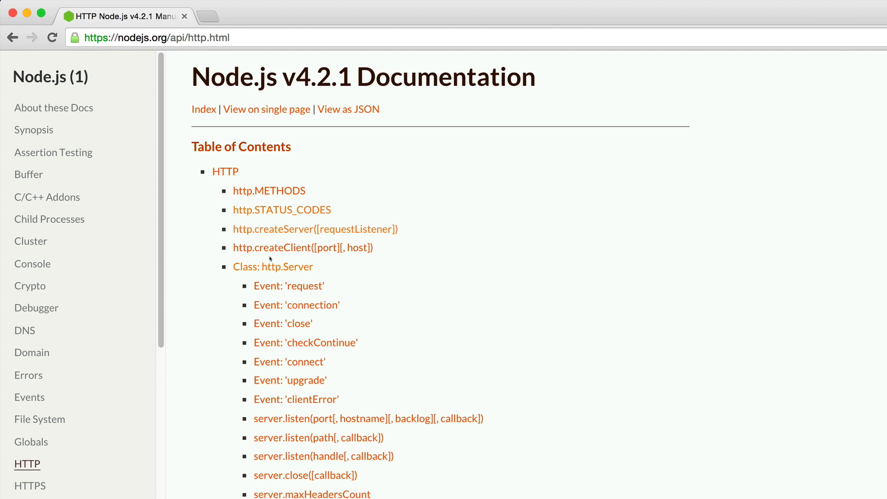
pyautogui.moveTo(274, 198)
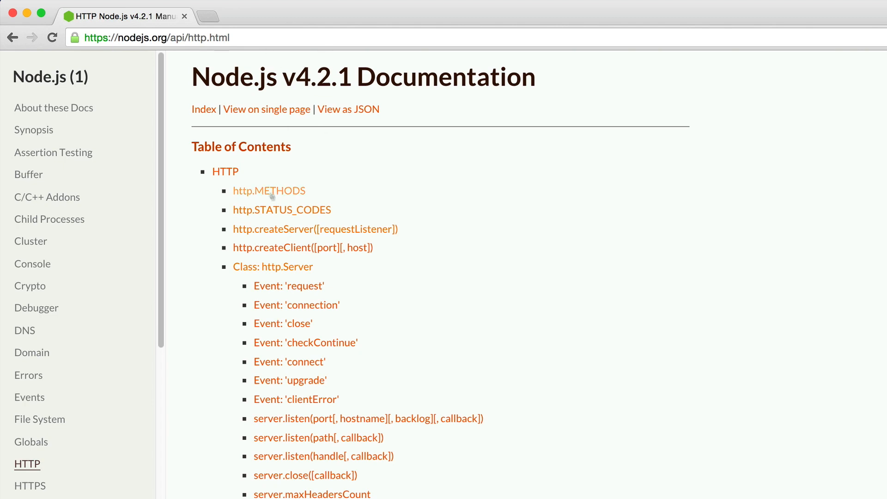
pyautogui.moveTo(278, 266)
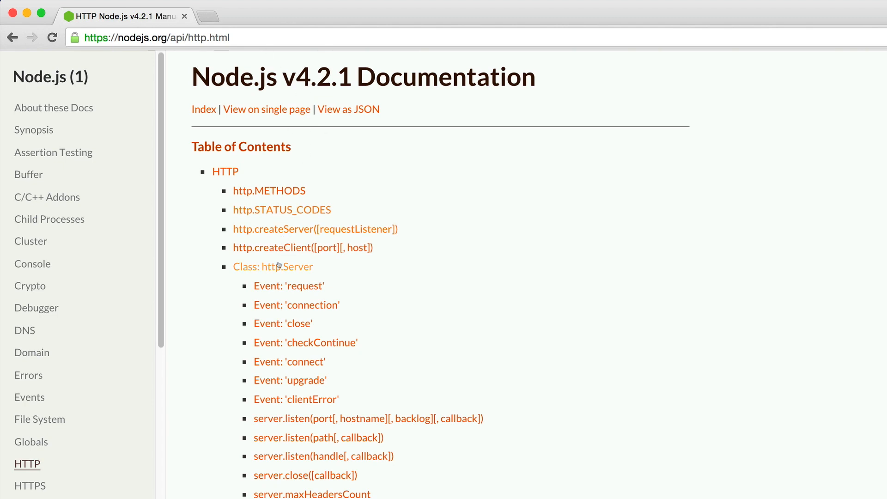
pyautogui.moveTo(279, 252)
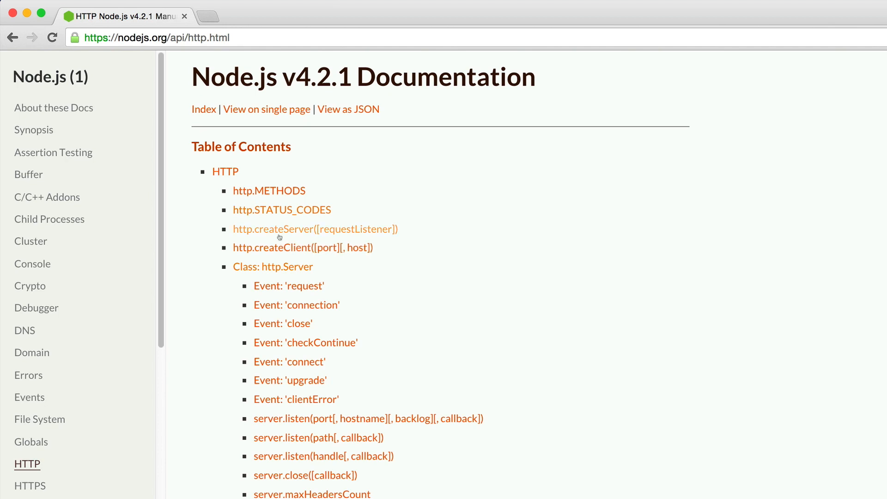
pyautogui.moveTo(279, 257)
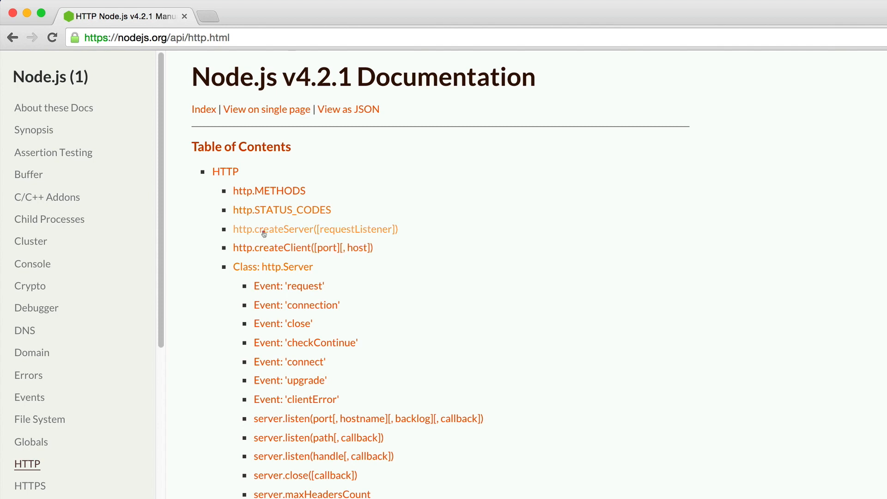
# - Jump to the http.createServer([requestListener]) section and highlight the requestListener parameter
pyautogui.click(273, 229)
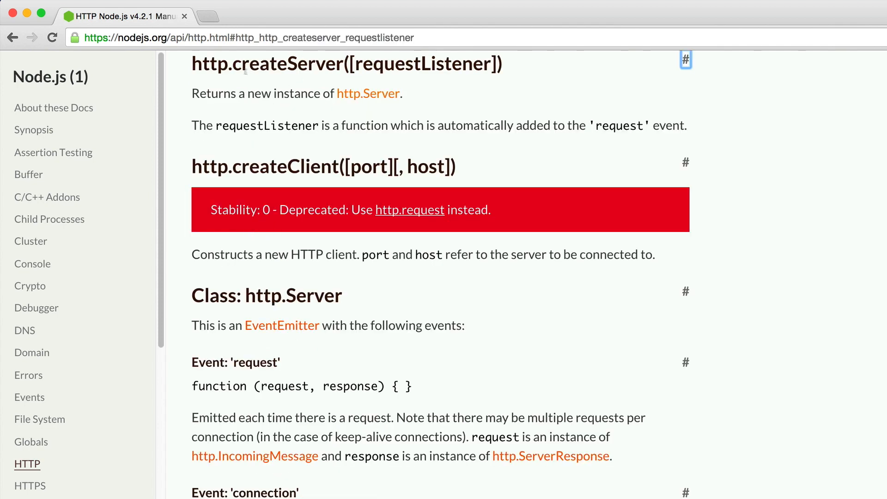
pyautogui.tripleClick(347, 64)
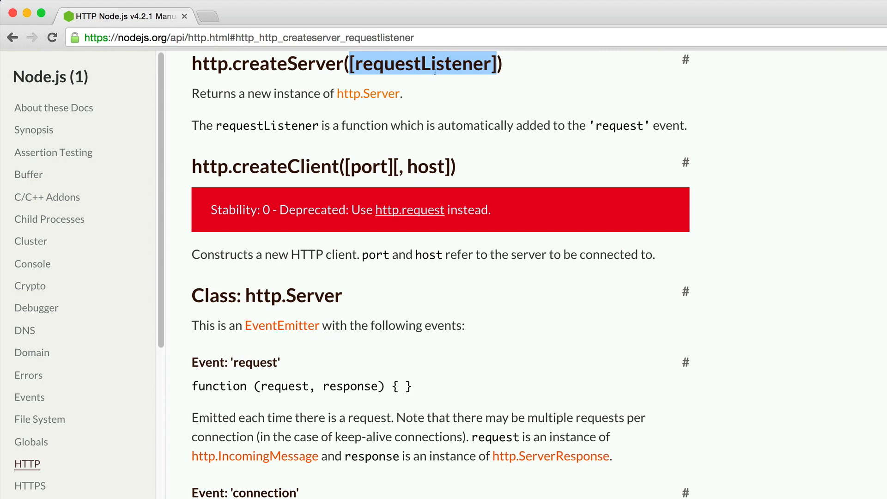
pyautogui.moveTo(301, 275)
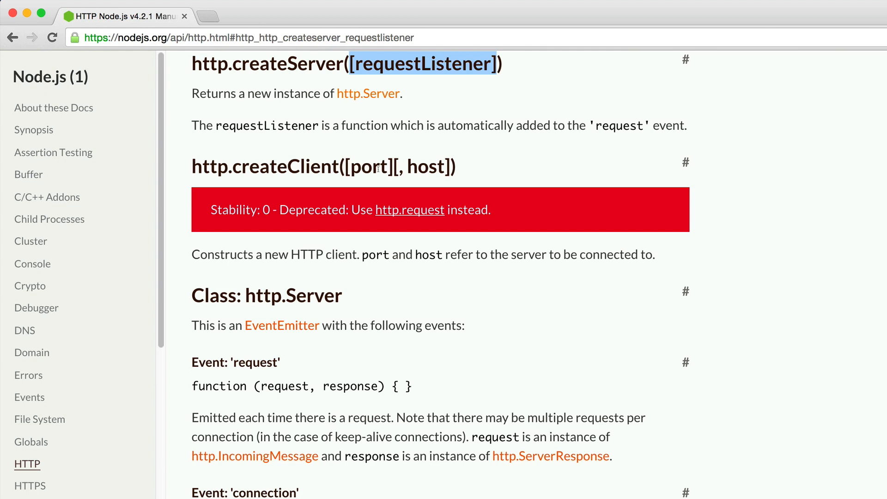
pyautogui.doubleClick(370, 167)
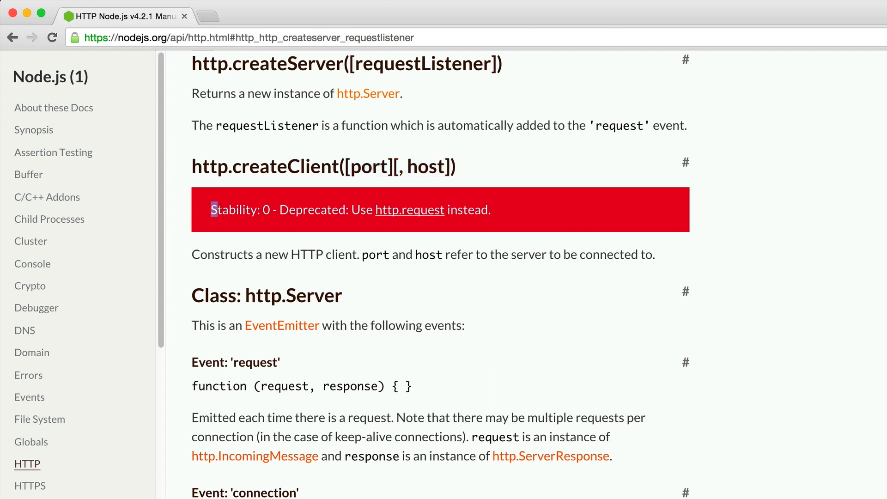
# - Highlight the 'Stability: 0 - Deprecated' notice on the http.createClient entry
pyautogui.moveTo(213, 210); pyautogui.dragTo(340, 210)
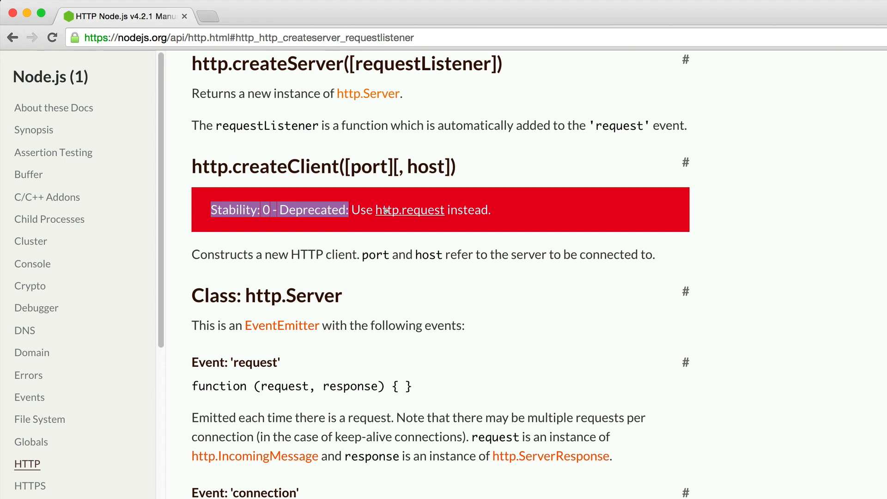
pyautogui.moveTo(286, 245)
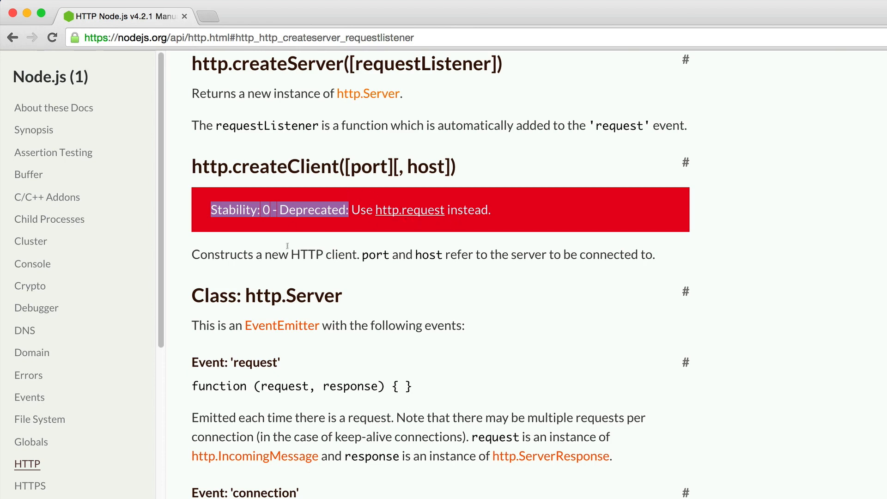
pyautogui.moveTo(270, 183)
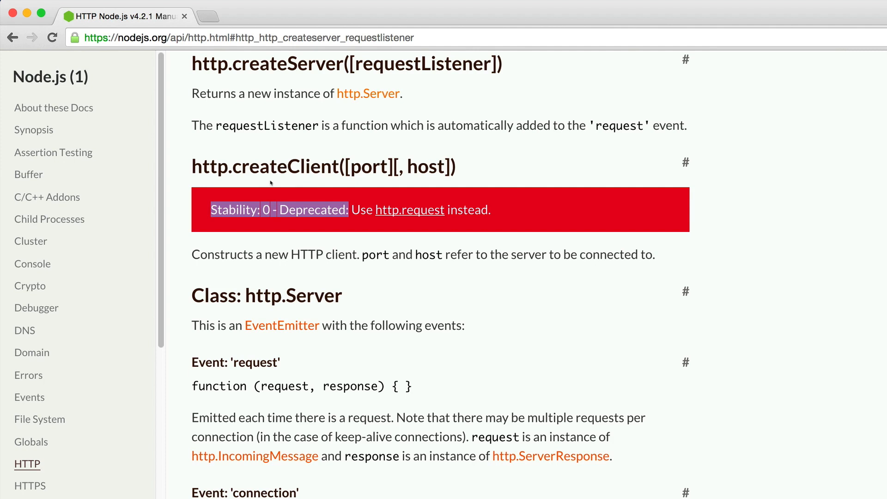
pyautogui.moveTo(271, 182)
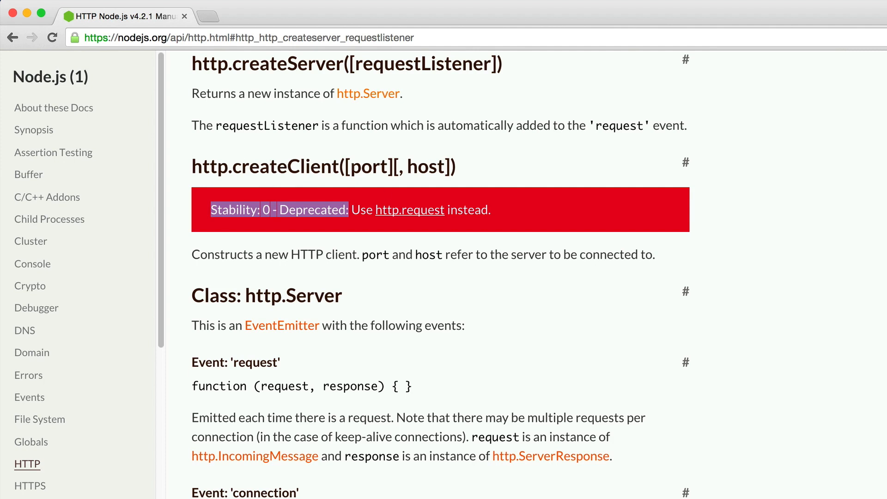
pyautogui.moveTo(316, 183)
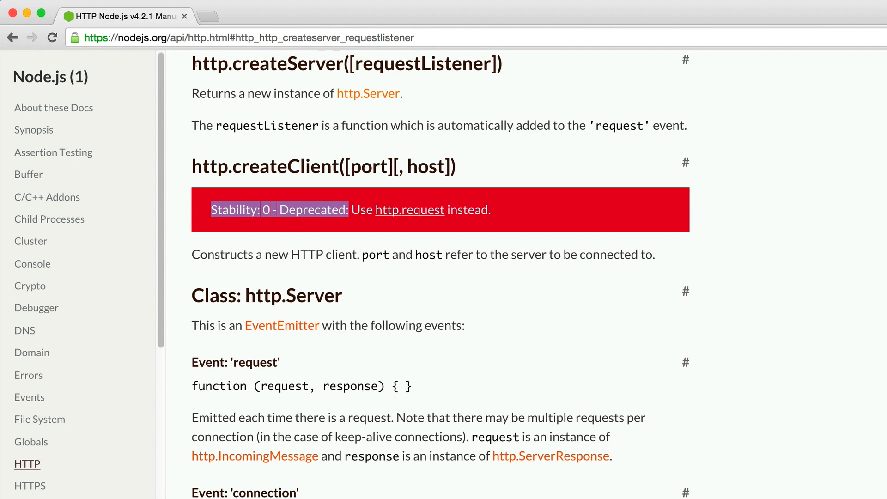
pyautogui.moveTo(395, 95)
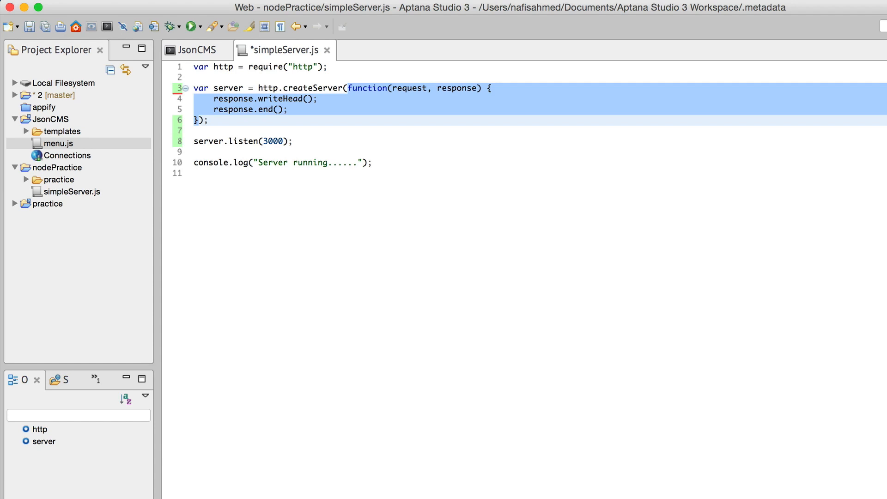
# - Cut the anonymous handler out of createServer and define it as a standalone function named server
pyautogui.press('Delete')
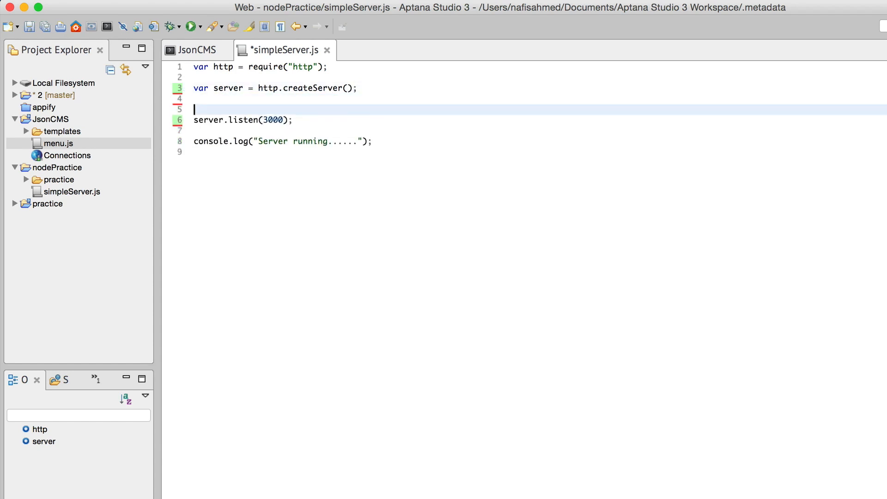
pyautogui.write('function (request, response) {')
pyautogui.write('response.writeHead();')
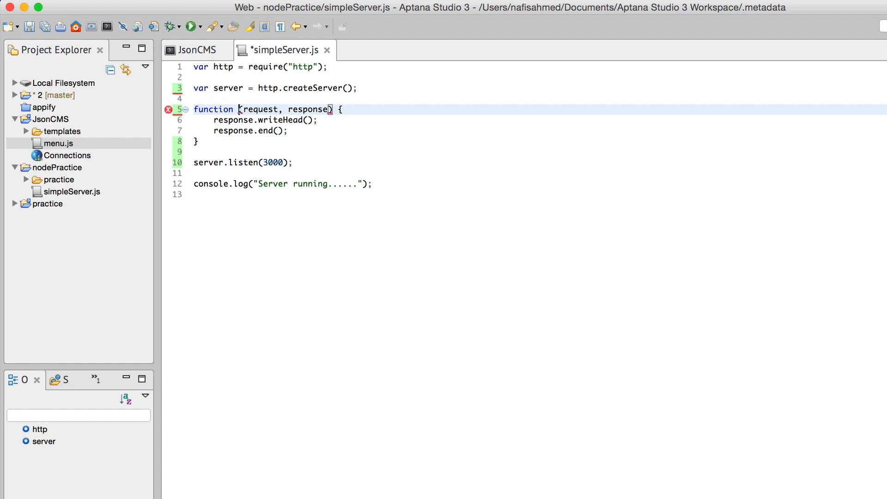
pyautogui.write('server')
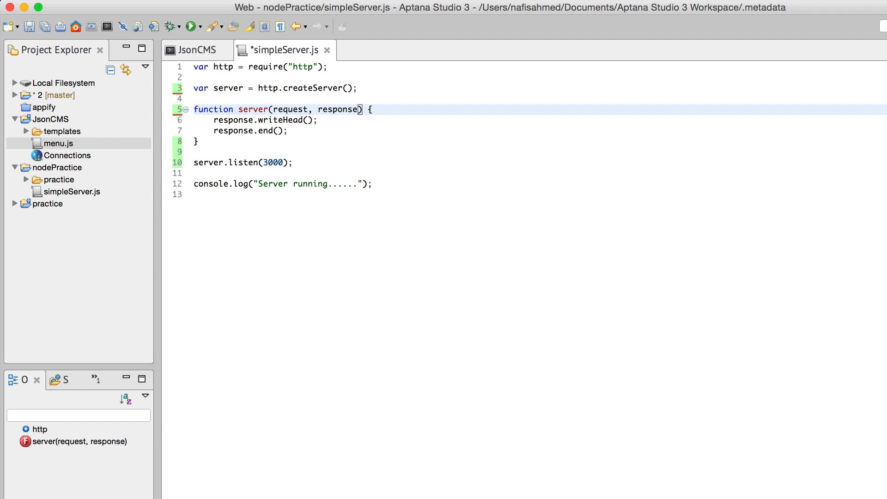
# - Insert 'server' as the argument inside http.createServer()
pyautogui.click(347, 89)
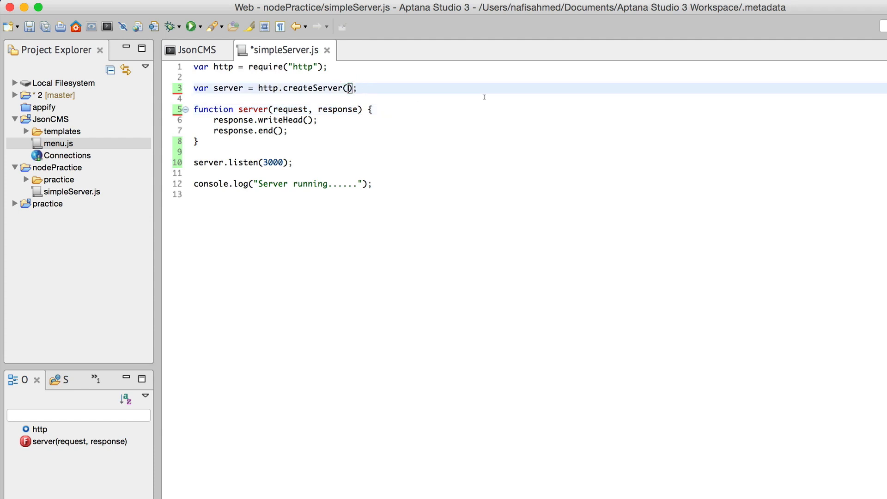
pyautogui.write('server')
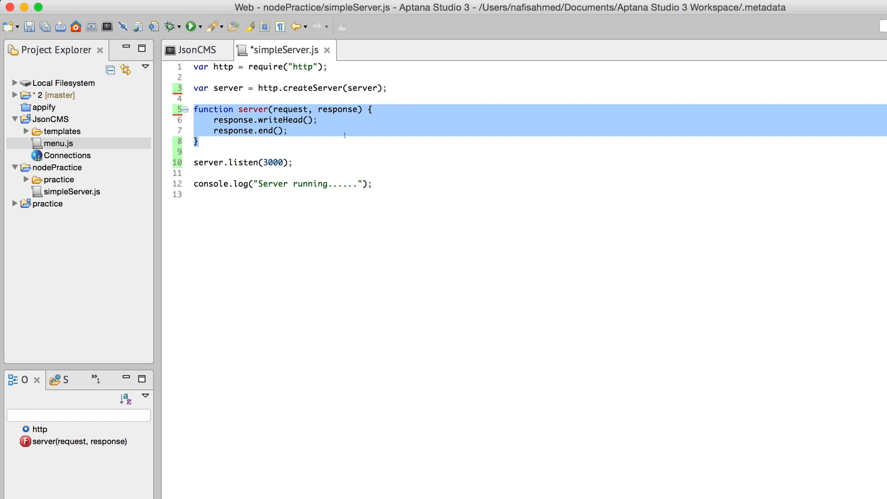
# - Undo the refactor so the anonymous function(request, response) is back inside createServer
pyautogui.click(278, 121)
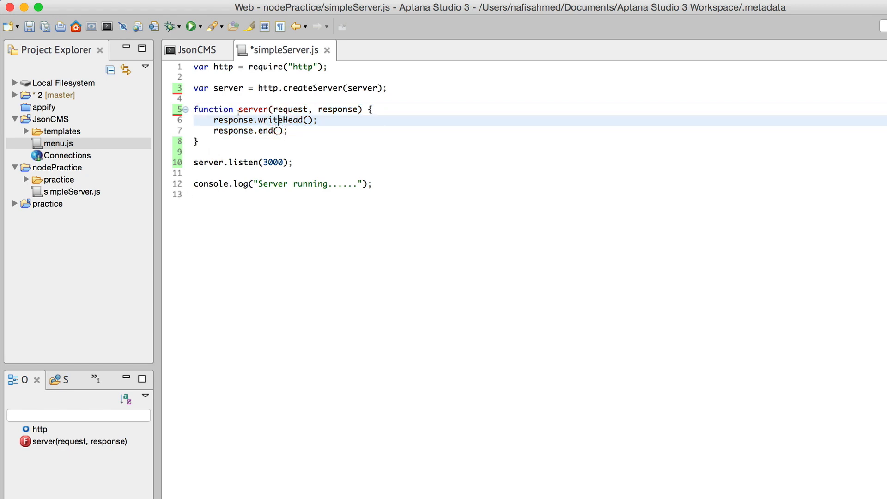
pyautogui.doubleClick(253, 109)
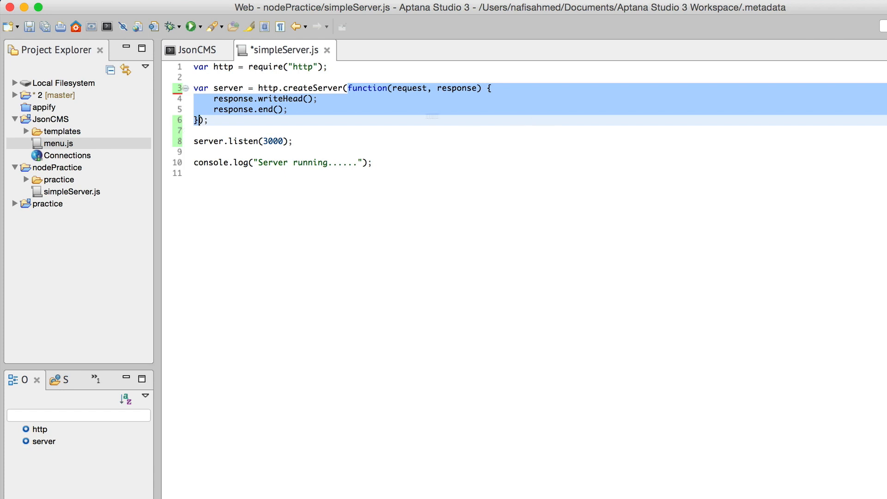
# - Review the request and response parameters of the createServer callback, then launch Firefox
pyautogui.click(331, 98)
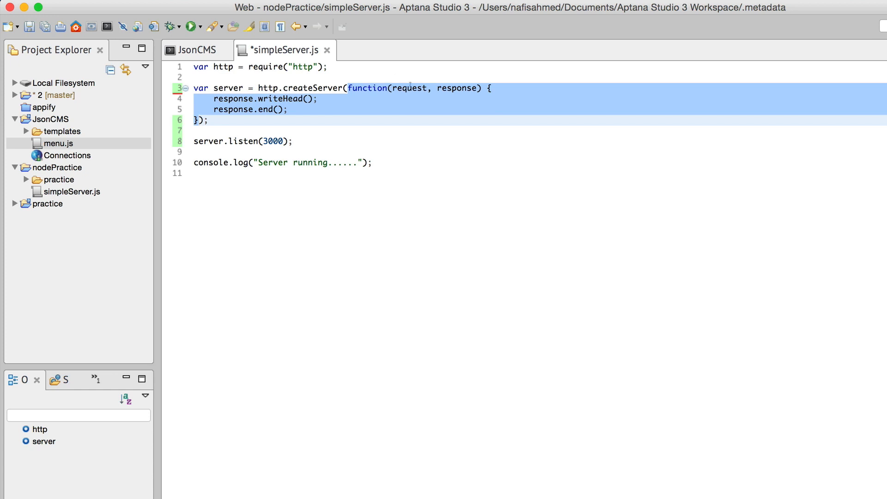
pyautogui.click(392, 89)
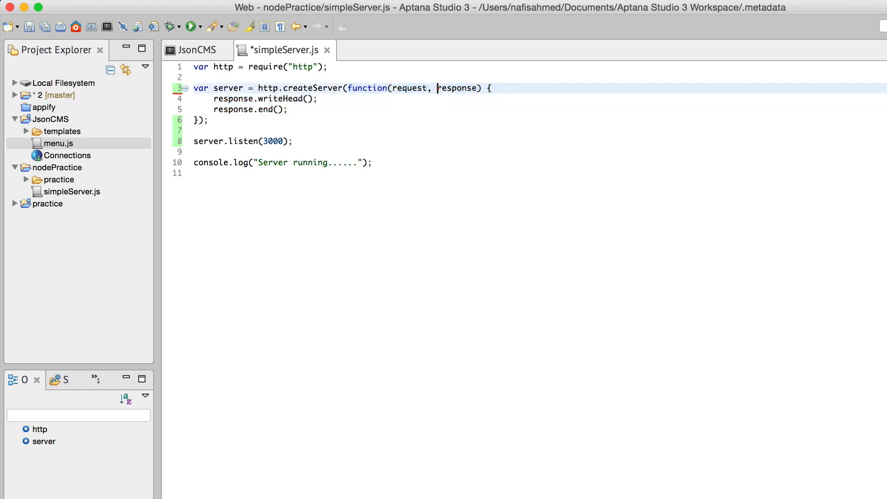
pyautogui.doubleClick(409, 89)
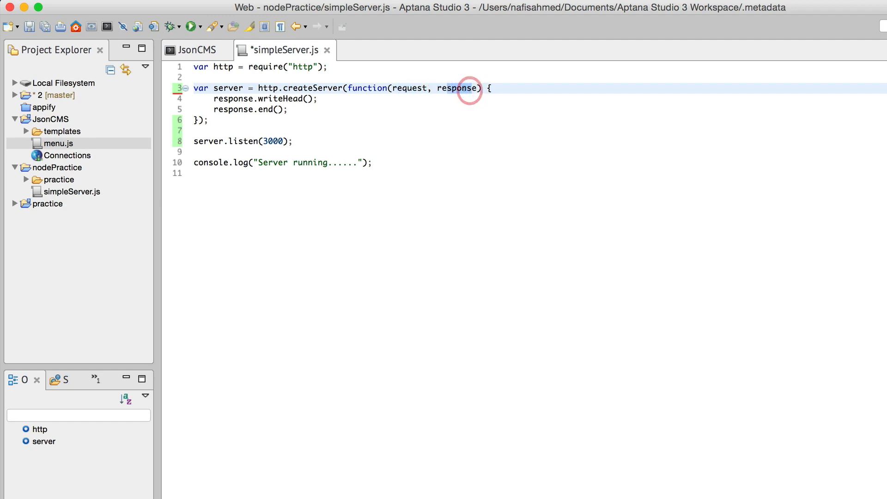
pyautogui.doubleClick(460, 88)
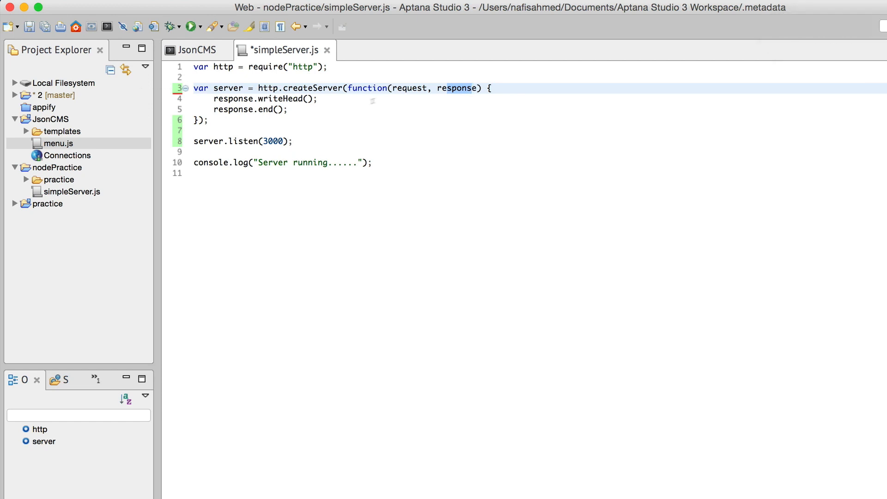
pyautogui.click(473, 89)
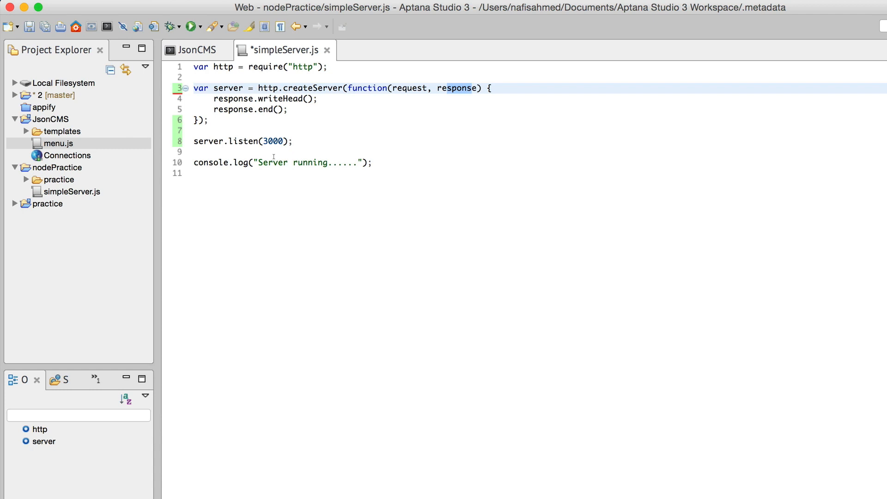
pyautogui.moveTo(316, 128)
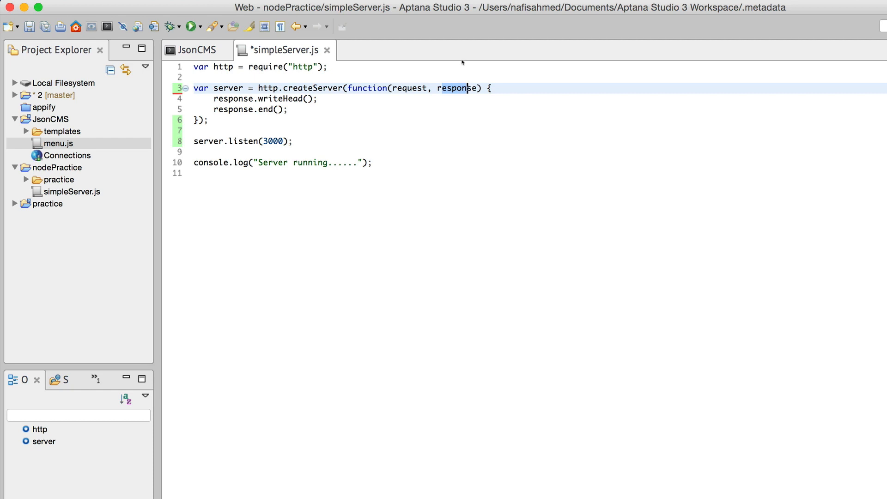
pyautogui.click(418, 89)
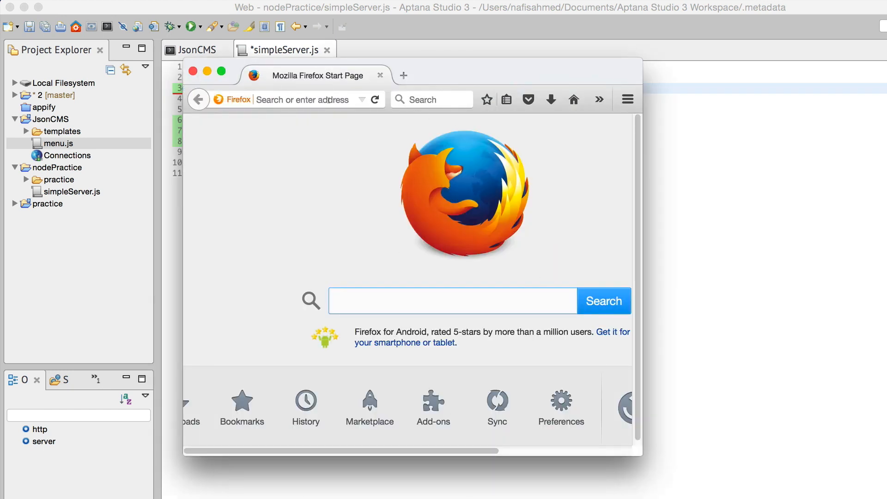
# - Poke at the Firefox search and address fields, then close the browser window to return to Aptana
pyautogui.click(453, 301)
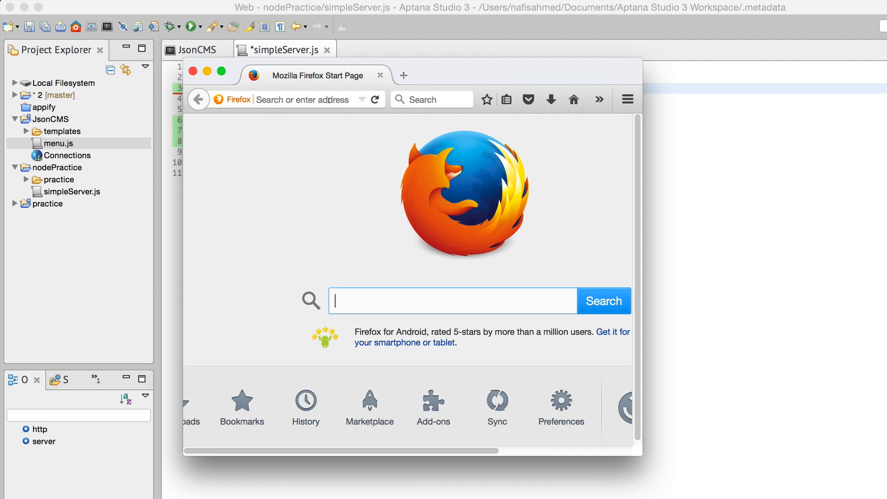
pyautogui.click(329, 100)
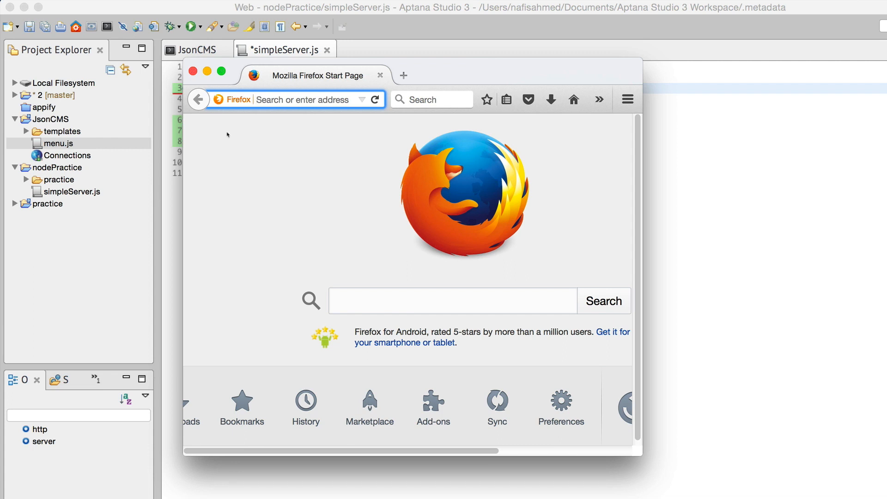
pyautogui.click(304, 100)
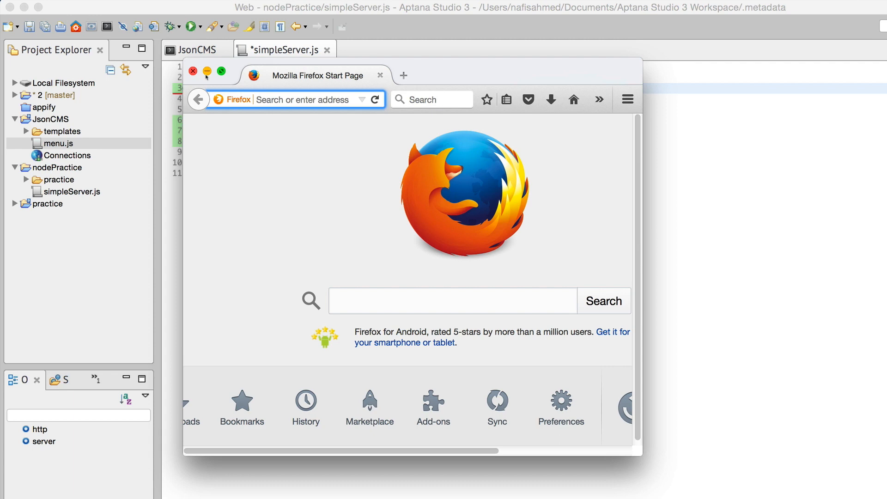
pyautogui.click(209, 72)
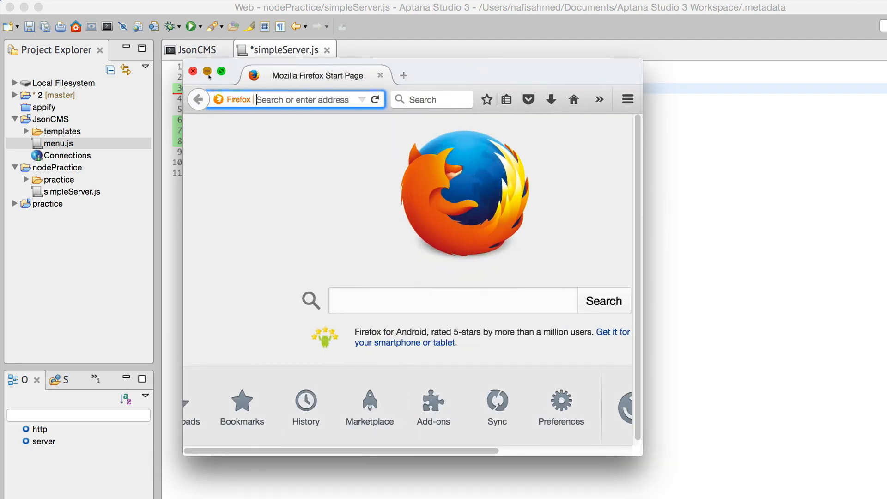
pyautogui.click(207, 71)
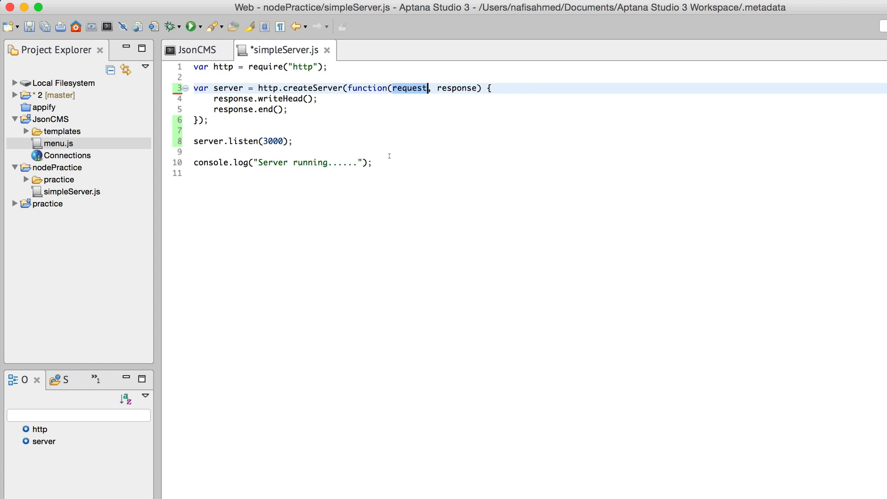
pyautogui.moveTo(359, 125)
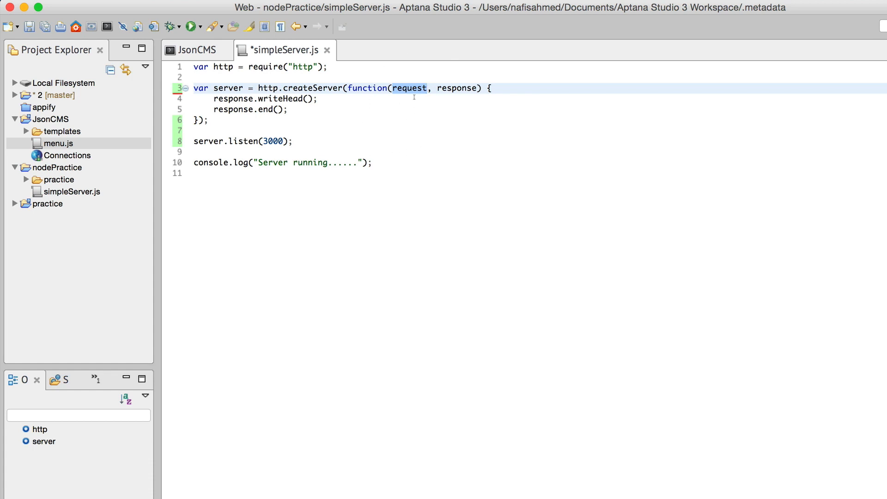
pyautogui.moveTo(435, 124)
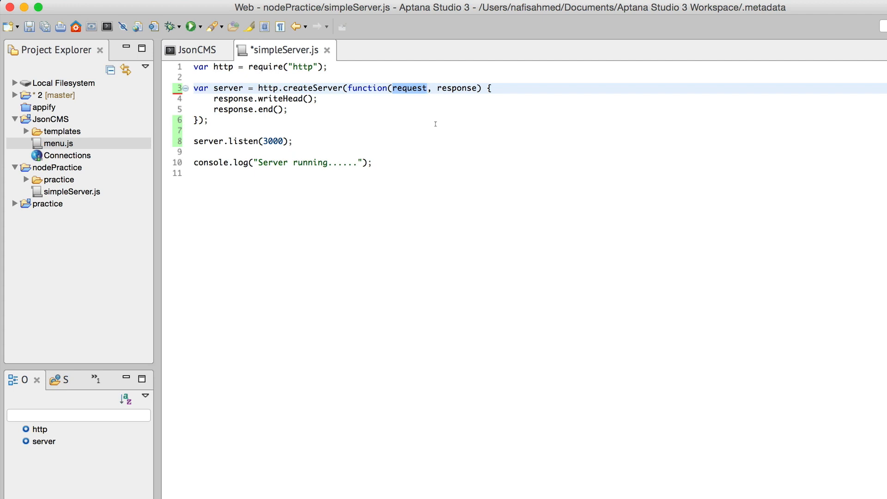
pyautogui.click(425, 87)
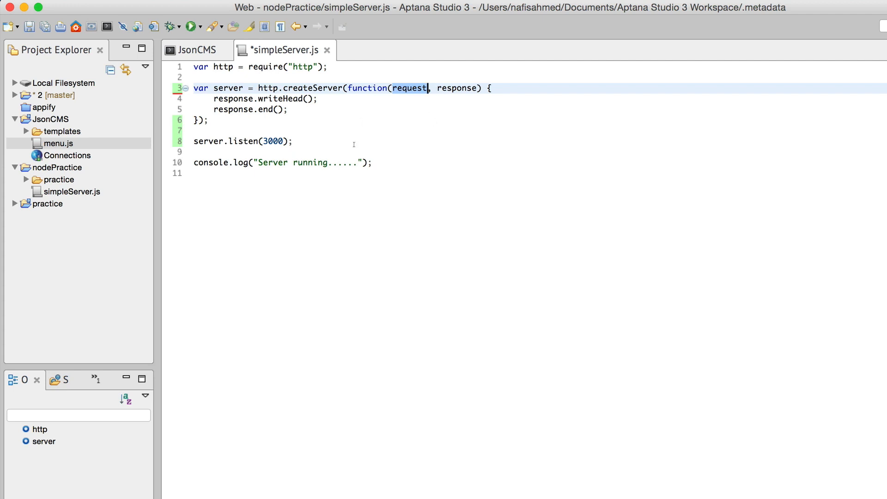
pyautogui.moveTo(333, 120)
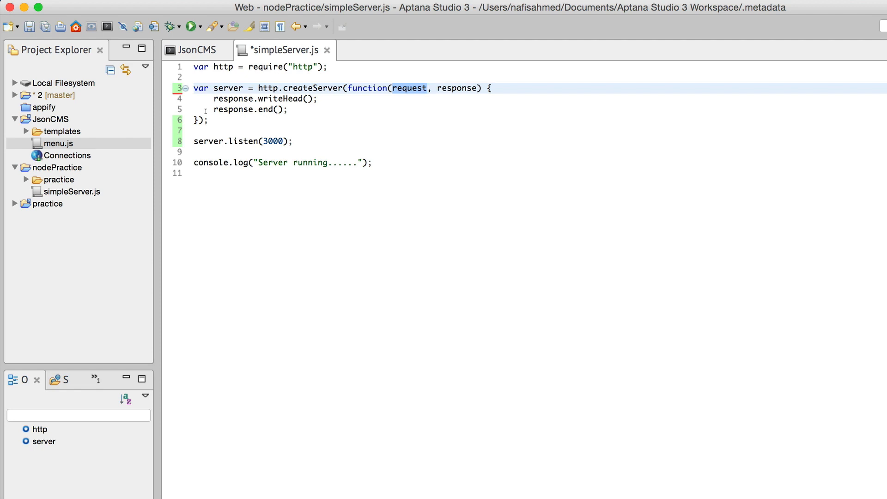
pyautogui.moveTo(242, 101)
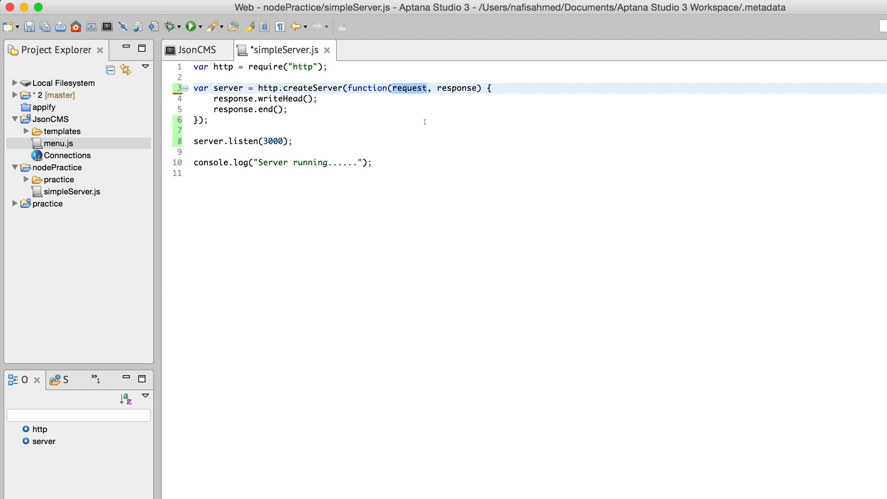
pyautogui.click(438, 88)
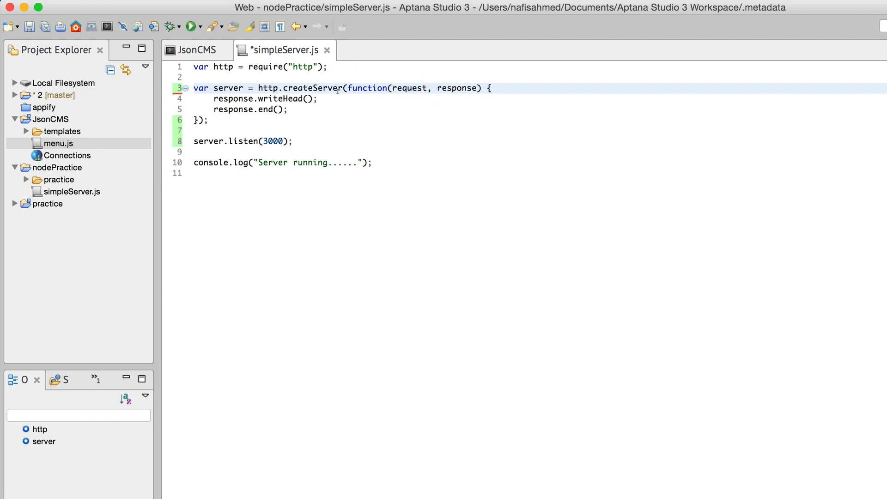
pyautogui.click(438, 88)
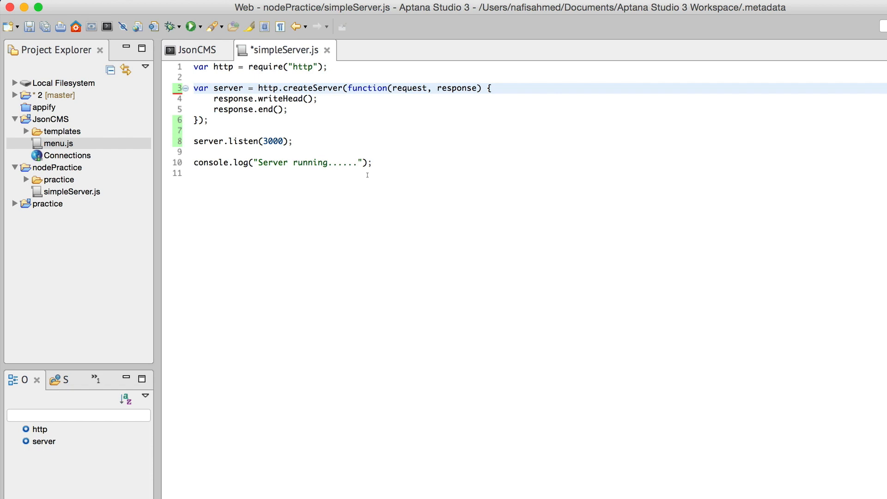
pyautogui.click(438, 88)
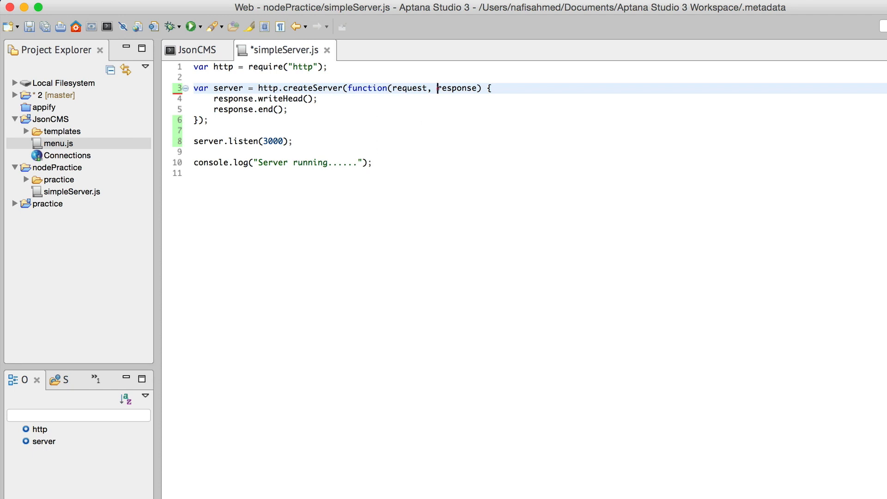
pyautogui.doubleClick(456, 89)
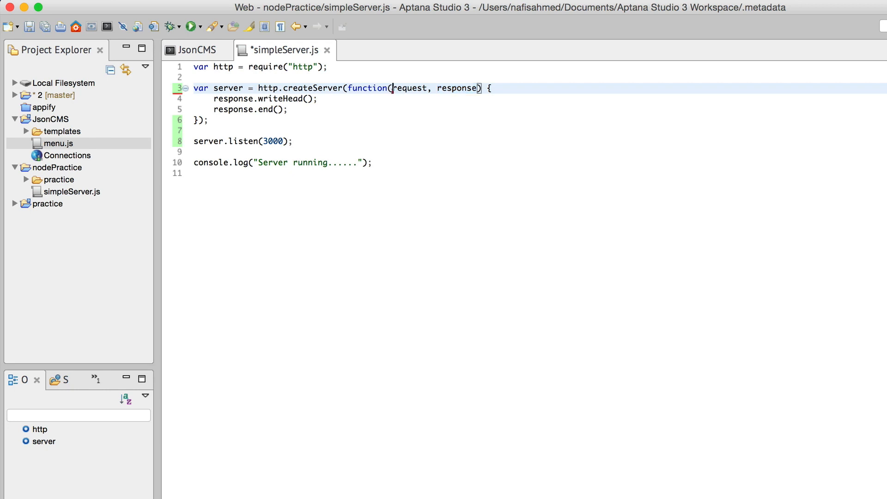
pyautogui.doubleClick(408, 89)
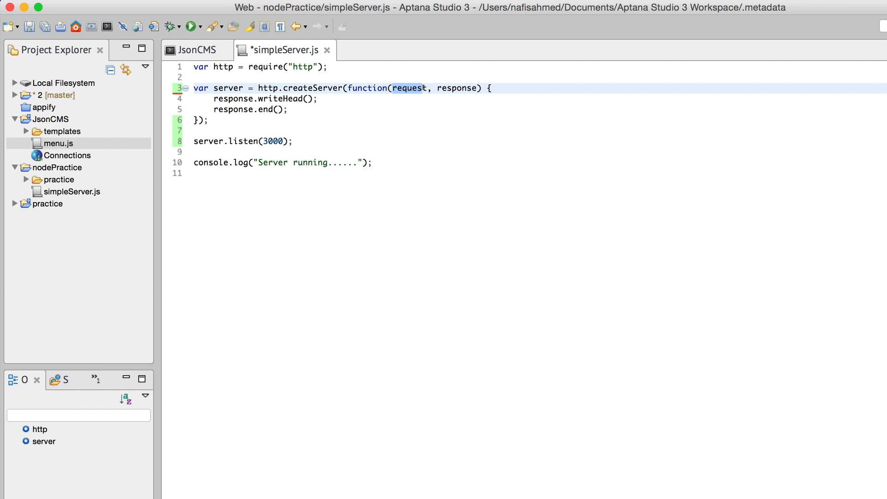
pyautogui.moveTo(193, 88); pyautogui.dragTo(208, 120)
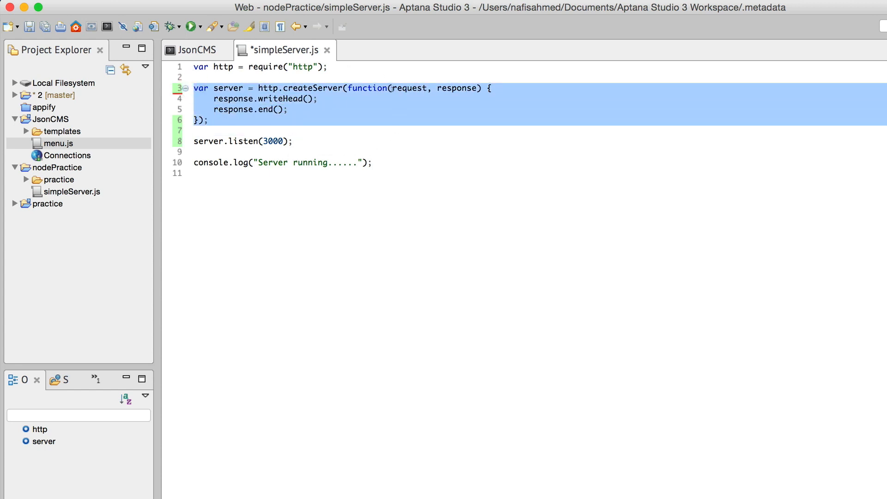
pyautogui.click(392, 88)
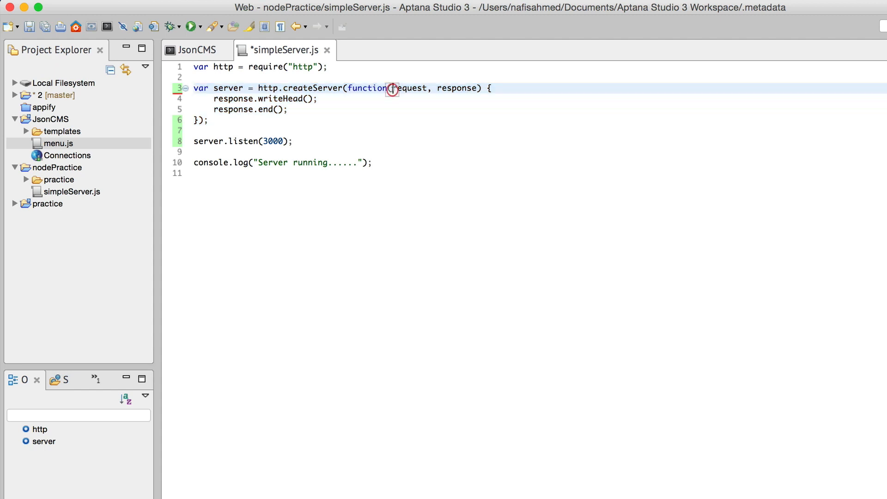
pyautogui.click(390, 89)
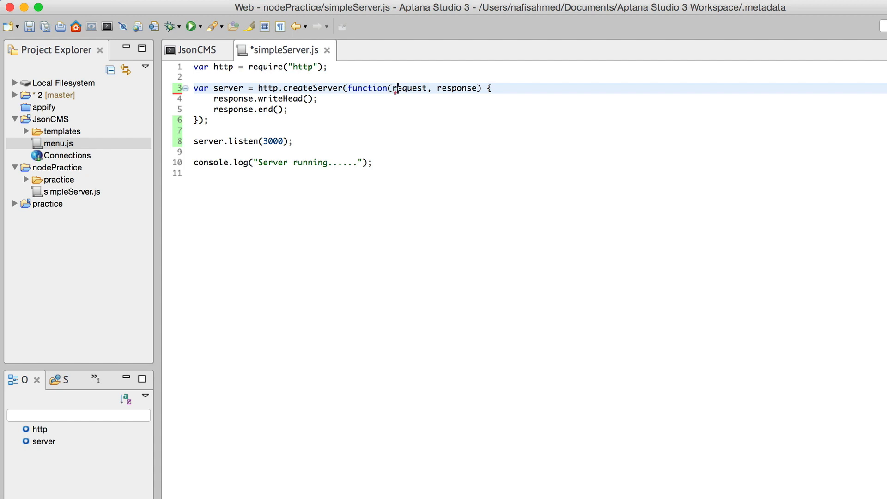
pyautogui.doubleClick(411, 88)
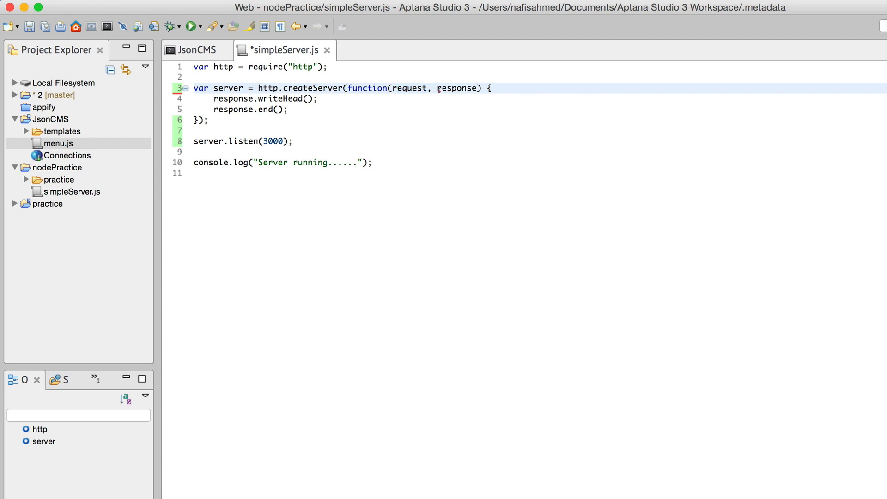
pyautogui.doubleClick(457, 89)
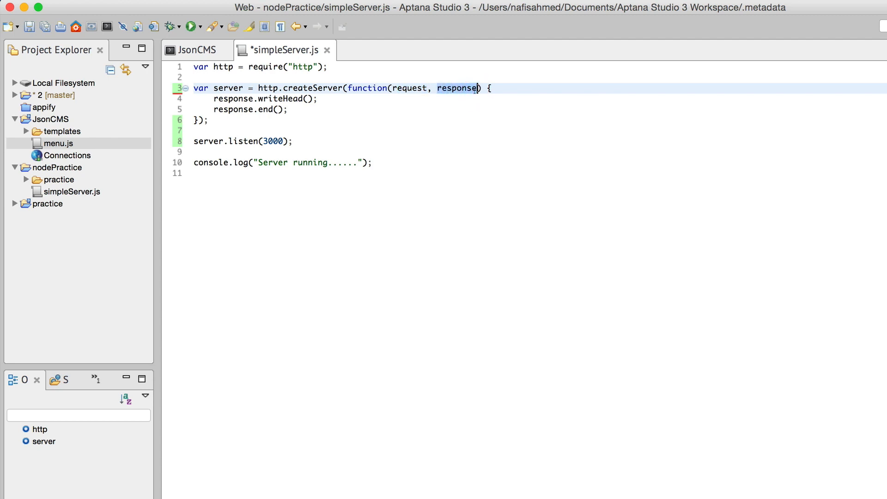